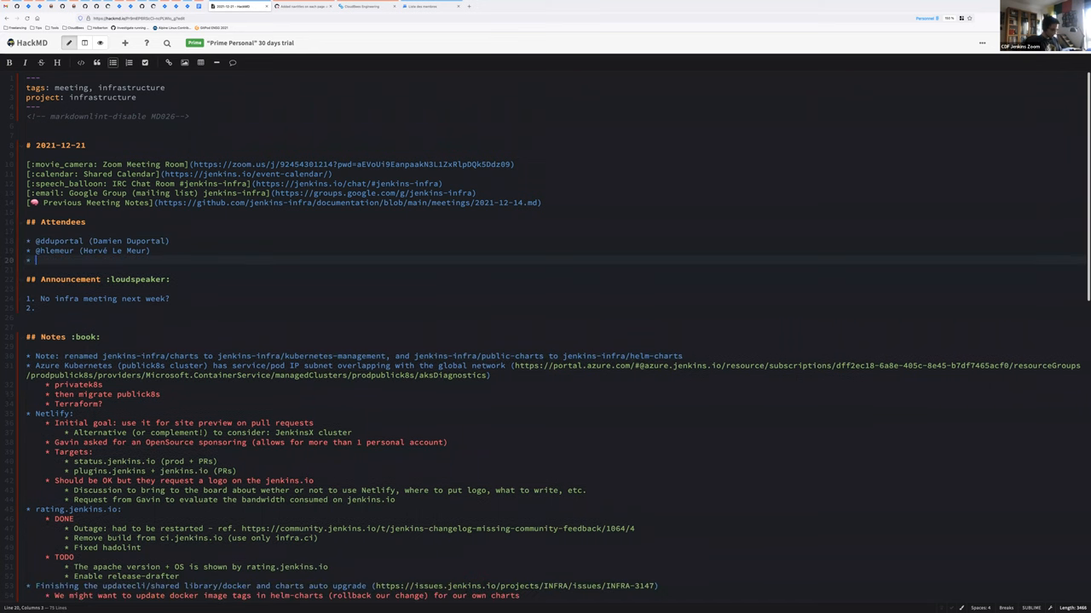
text(@smerle)
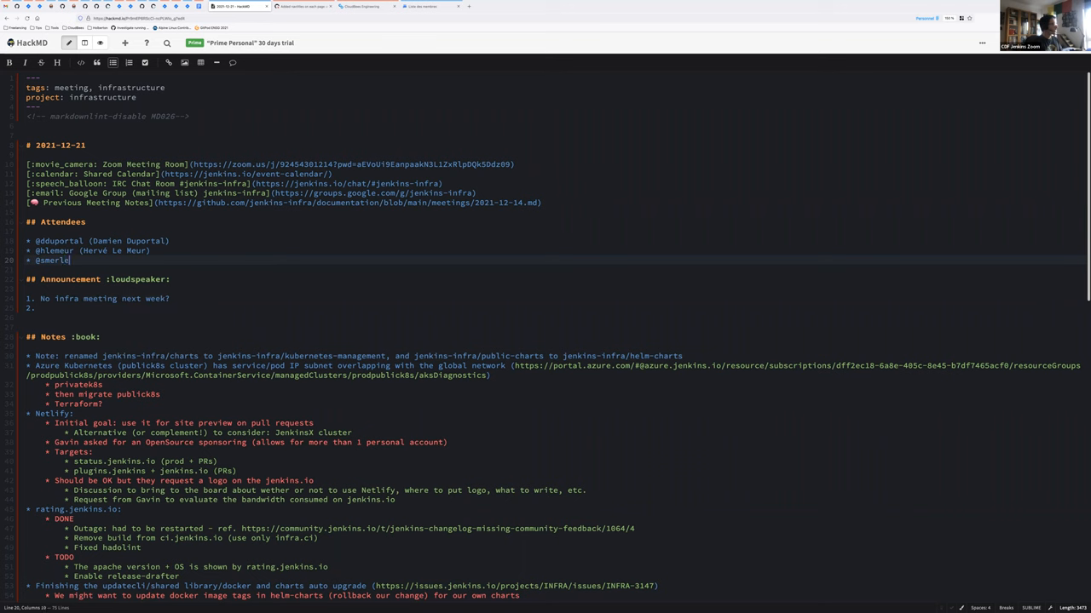
text((Steph))
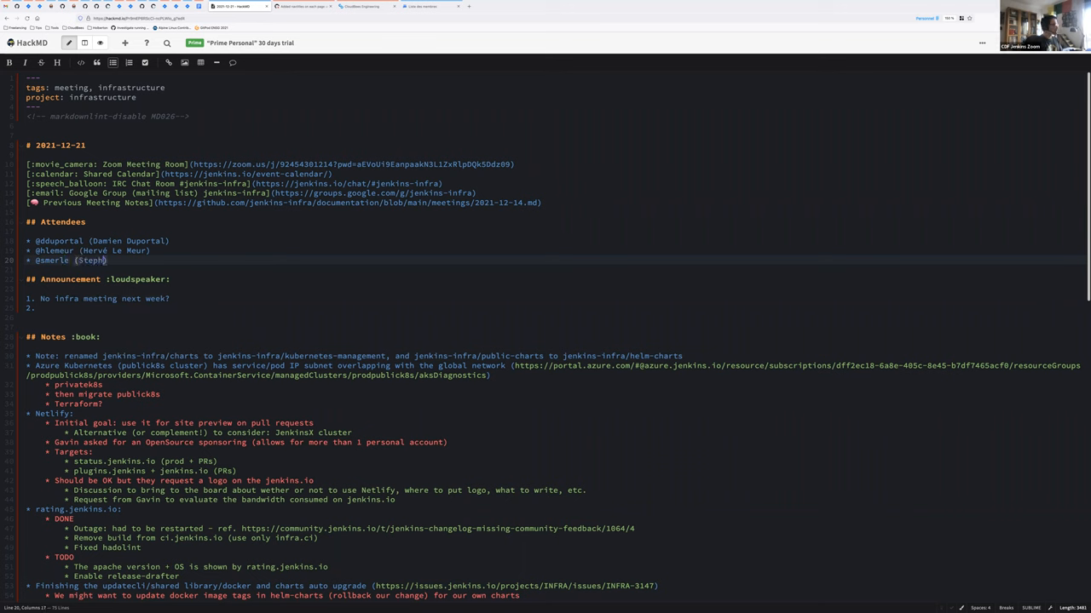
text(hane Merle)
click(152, 298)
text(: see each other in 2022)
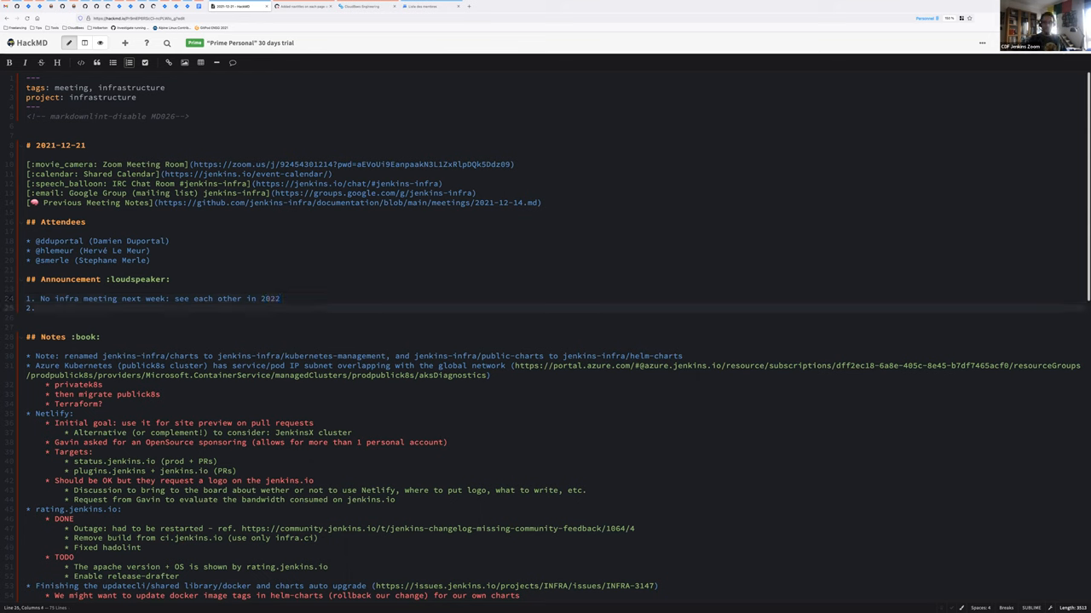
Step: Add 'Jenkins weekly release 2.326' as the second announcement item
text(Jenkins weekly r)
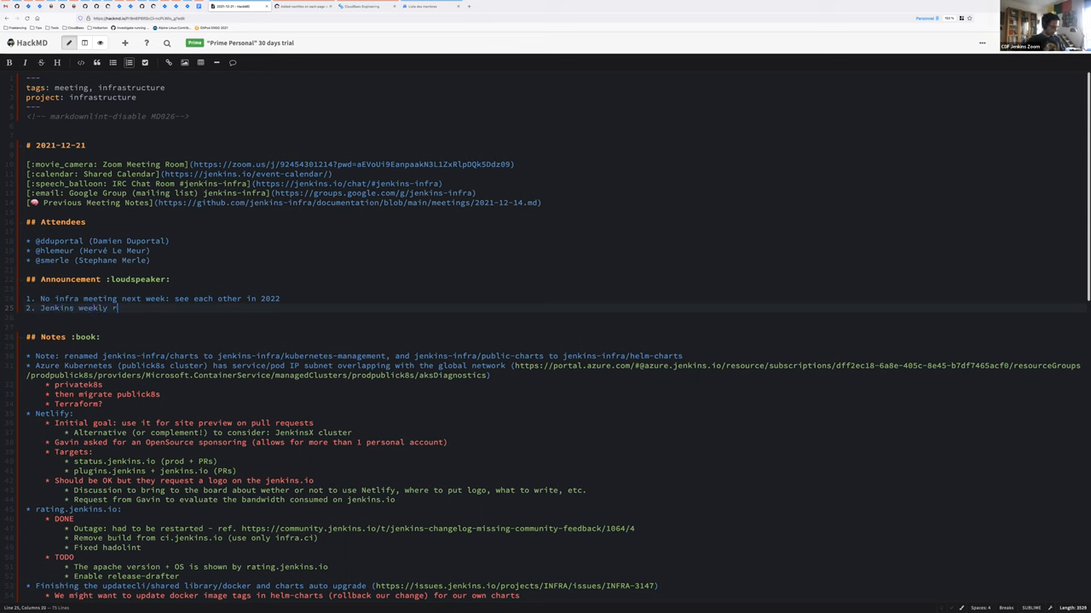
text(elease 2.)
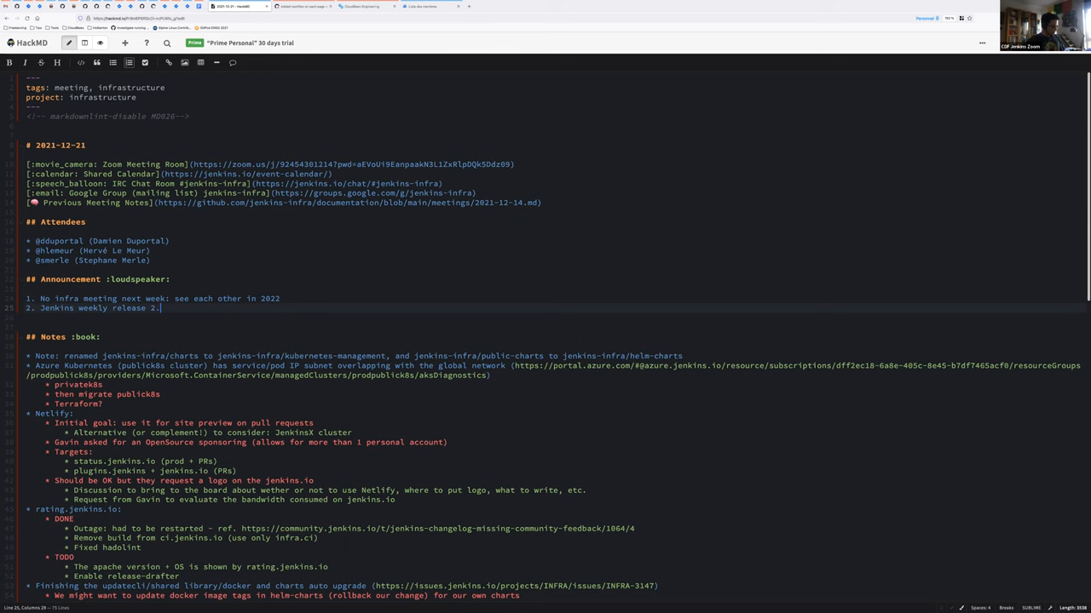
text(326)
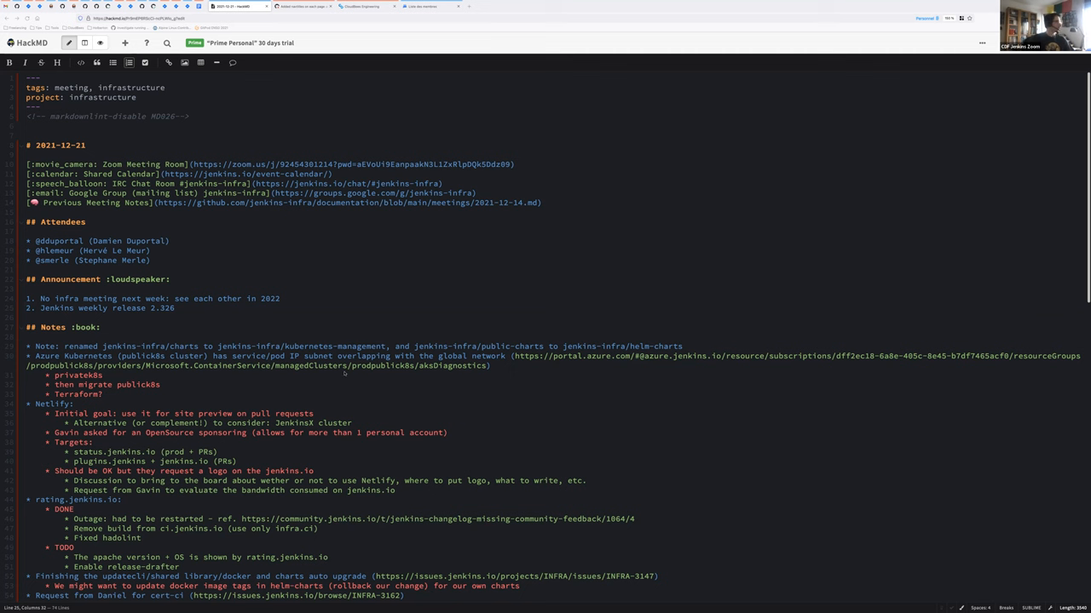
scroll(down, 3)
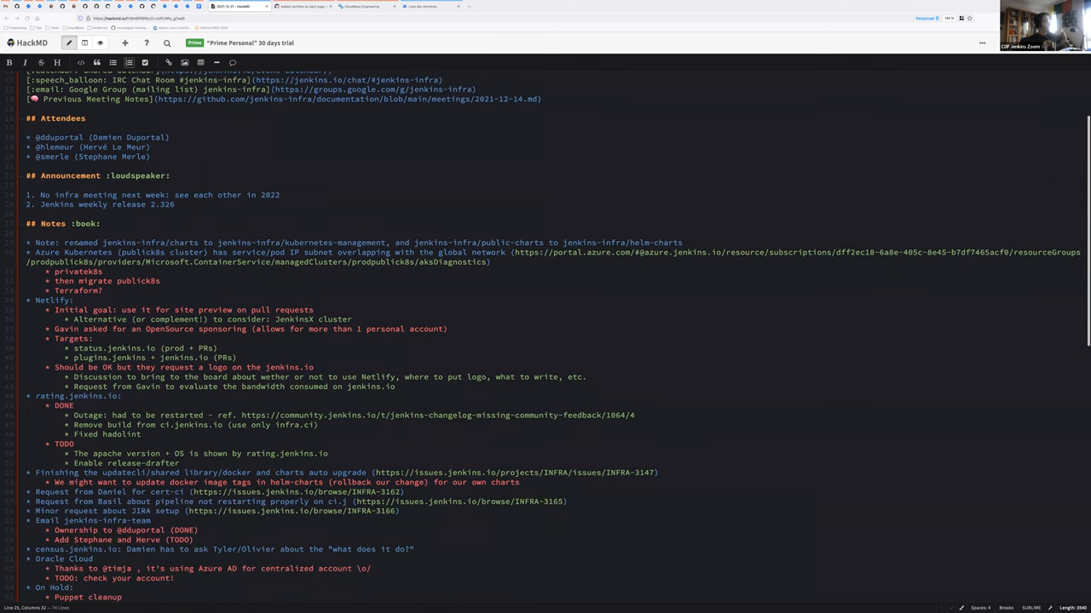
double_click(80, 242)
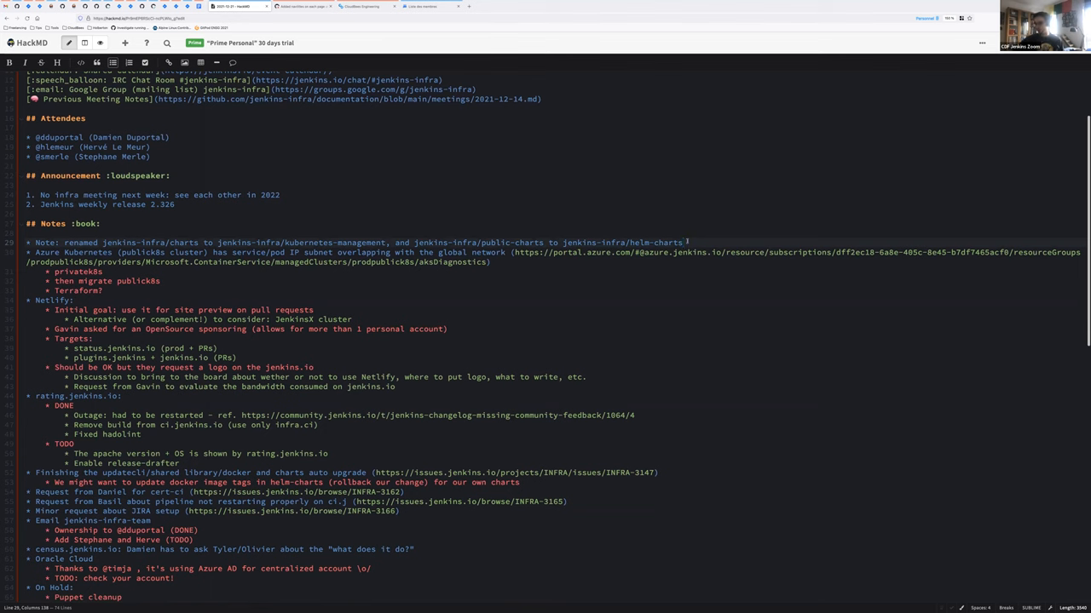
click(685, 242)
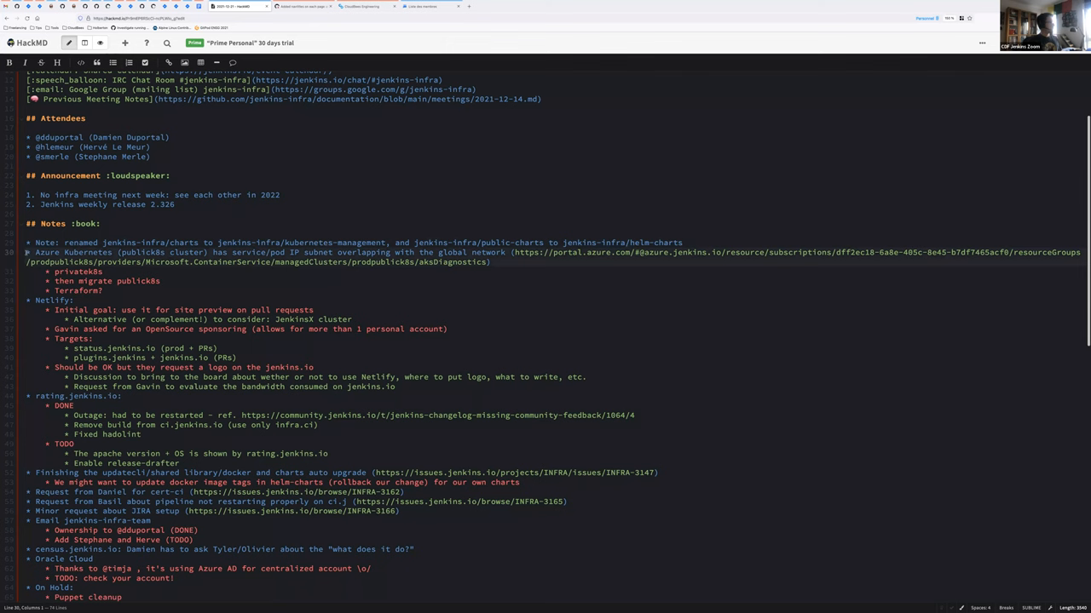
drag(26, 252, 104, 290)
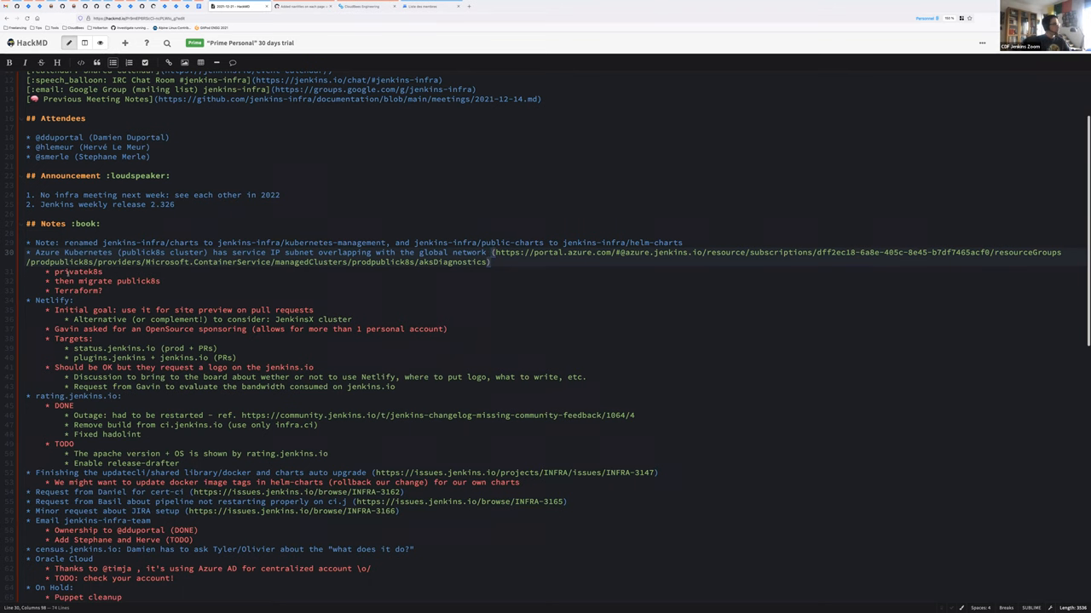
double_click(78, 271)
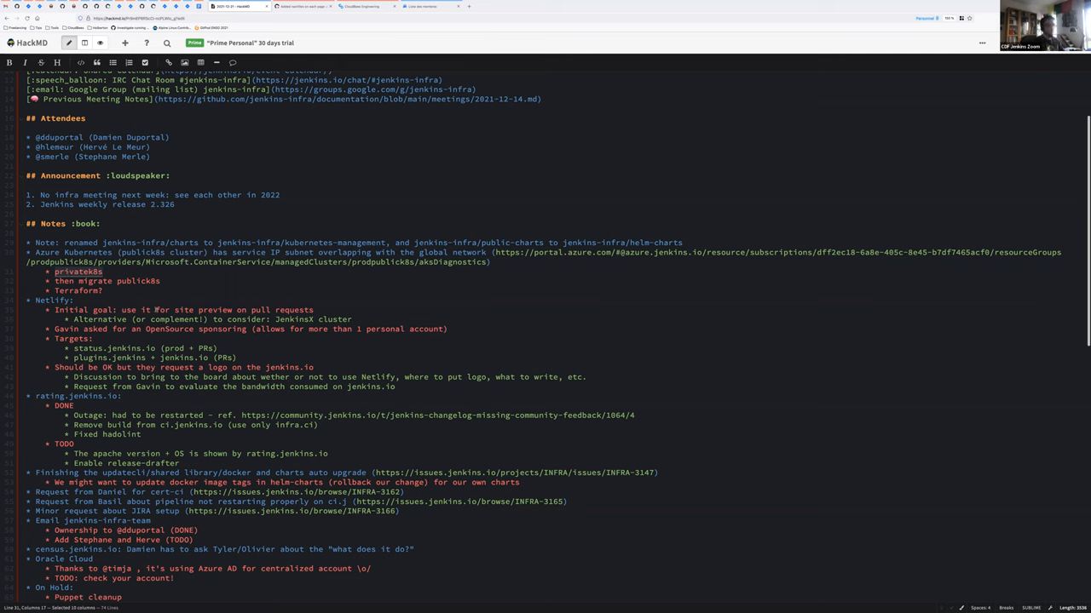
mouse_move(453, 43)
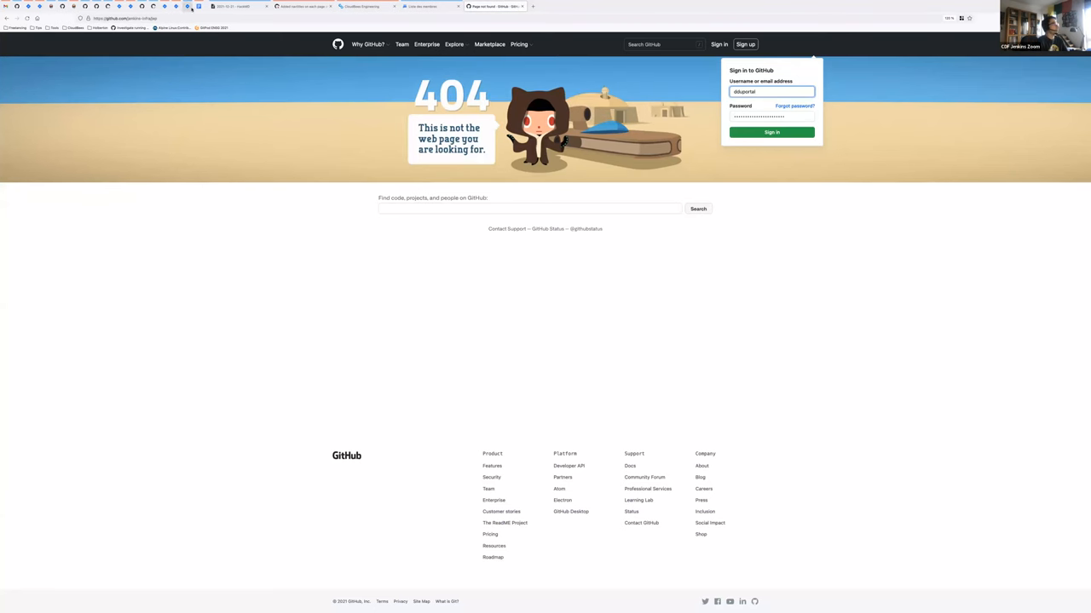
Step: Review the IEP-1 proposal format README, then search the jenkins-infra/iep repository for 'network'
click(126, 17)
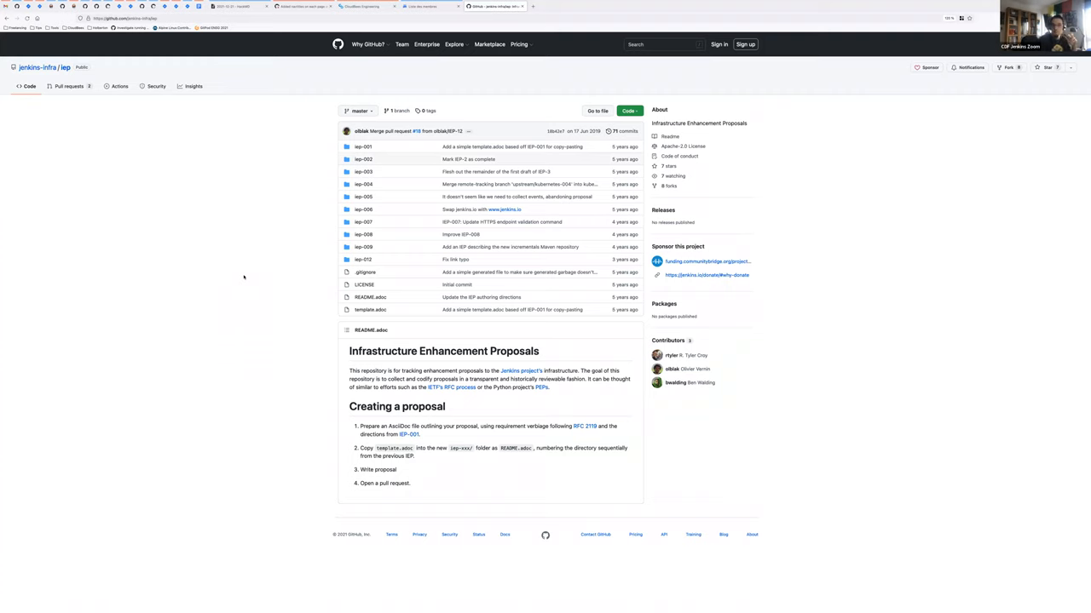
mouse_move(323, 237)
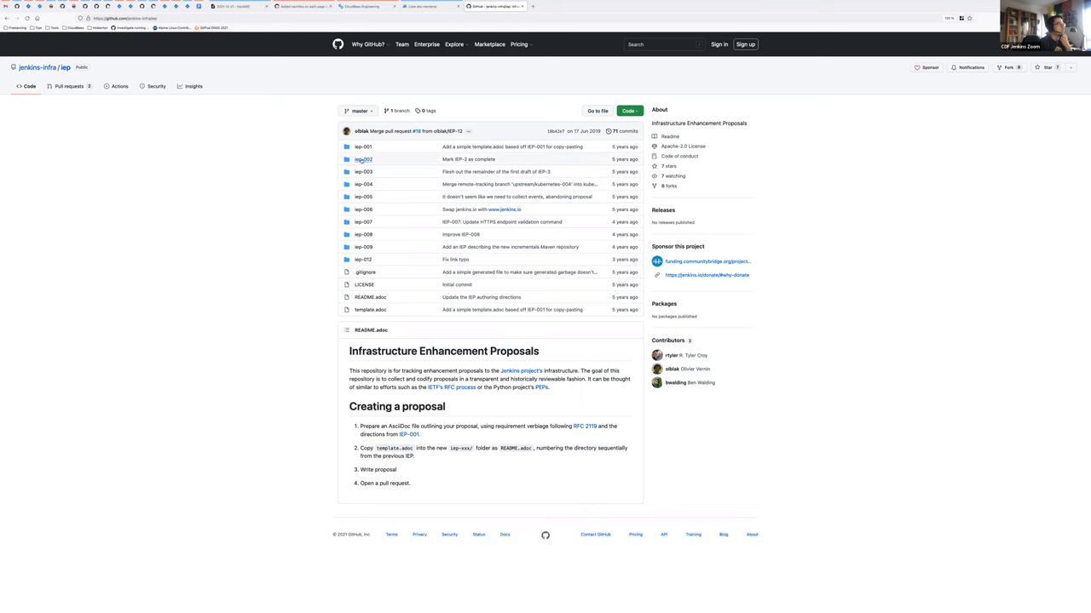
click(363, 146)
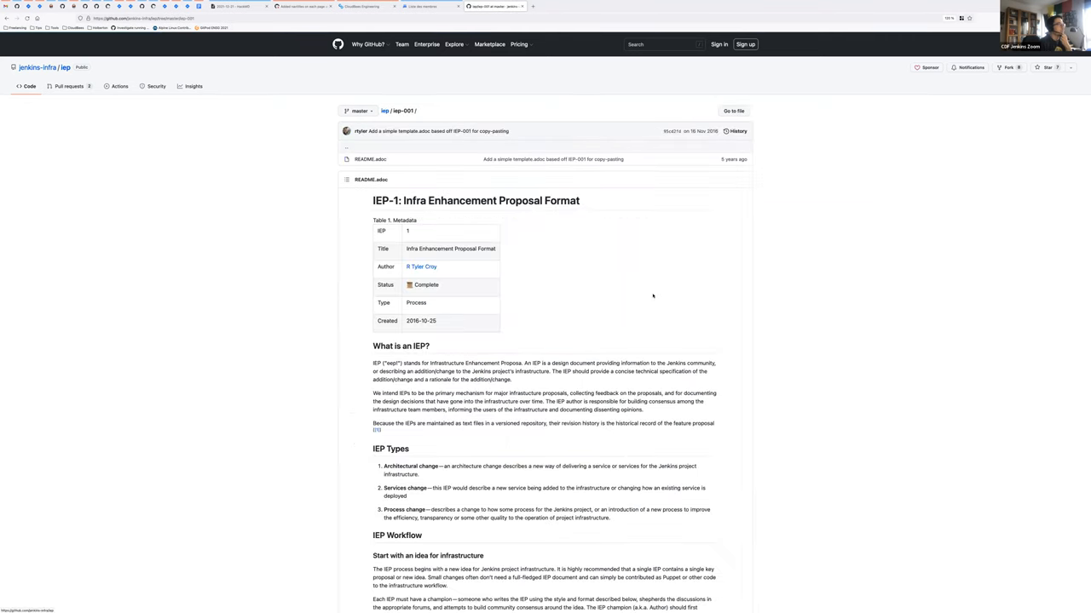
scroll(down, 3)
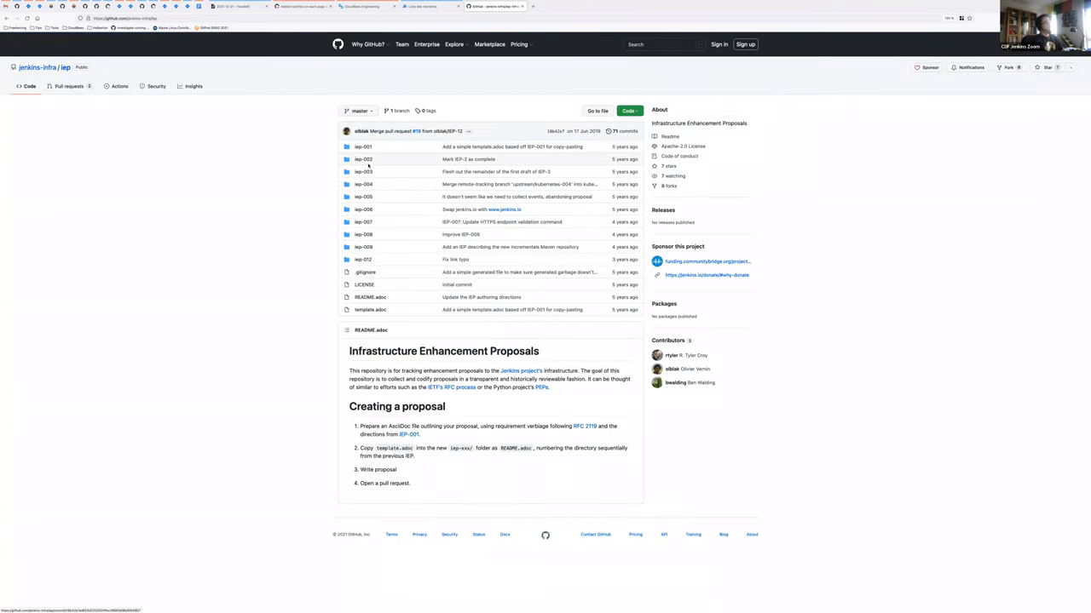
mouse_move(433, 201)
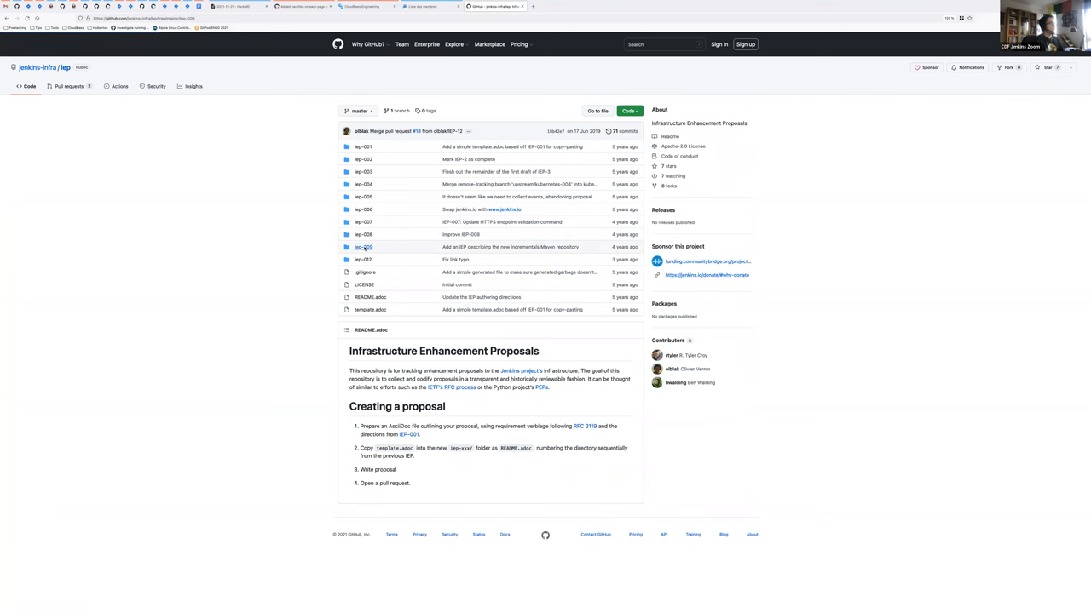
click(364, 247)
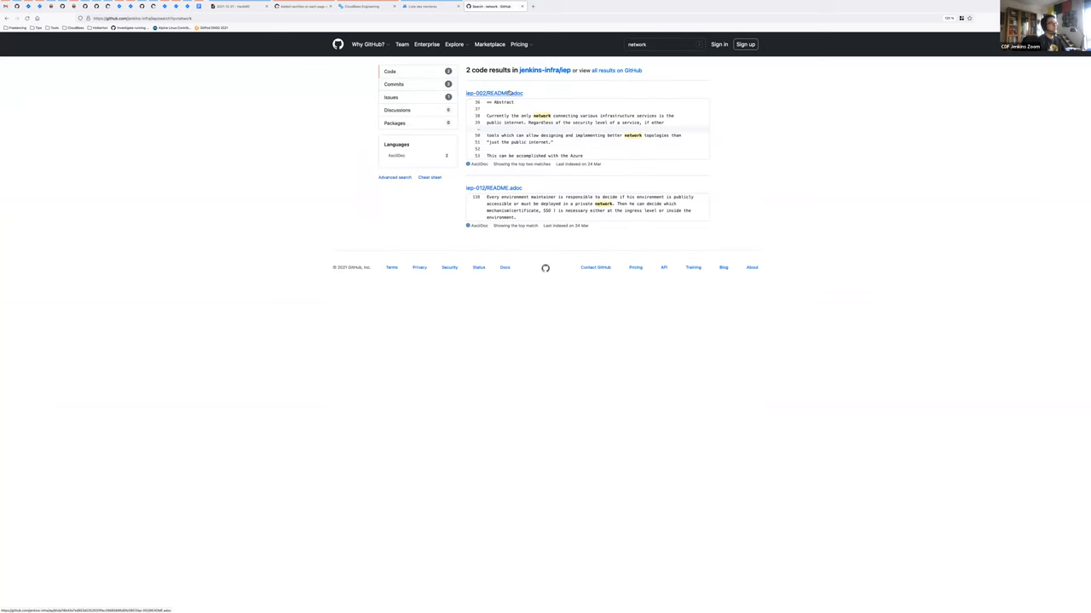
Step: Read the IEP-2 Azure Virtual Networks proposal down to its diagram and mark 'Private Production'
click(494, 92)
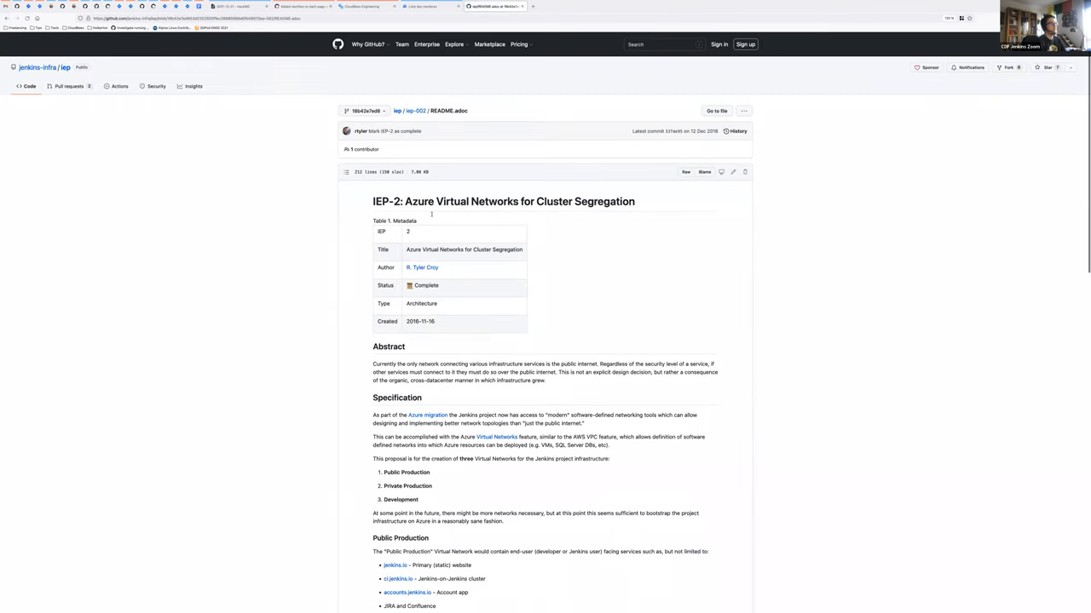
scroll(down, 3)
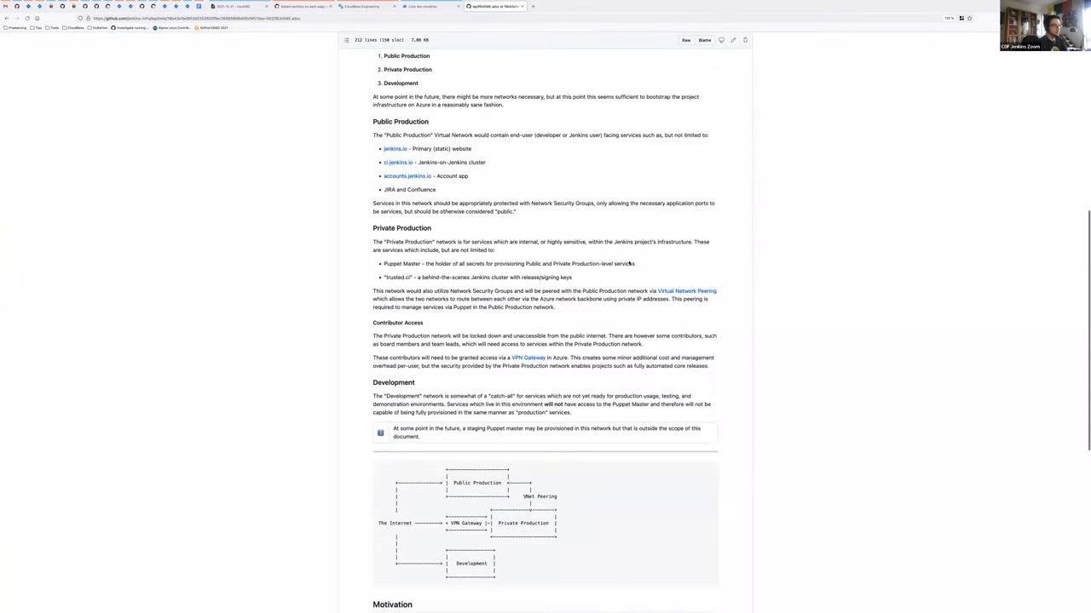
scroll(down, 3)
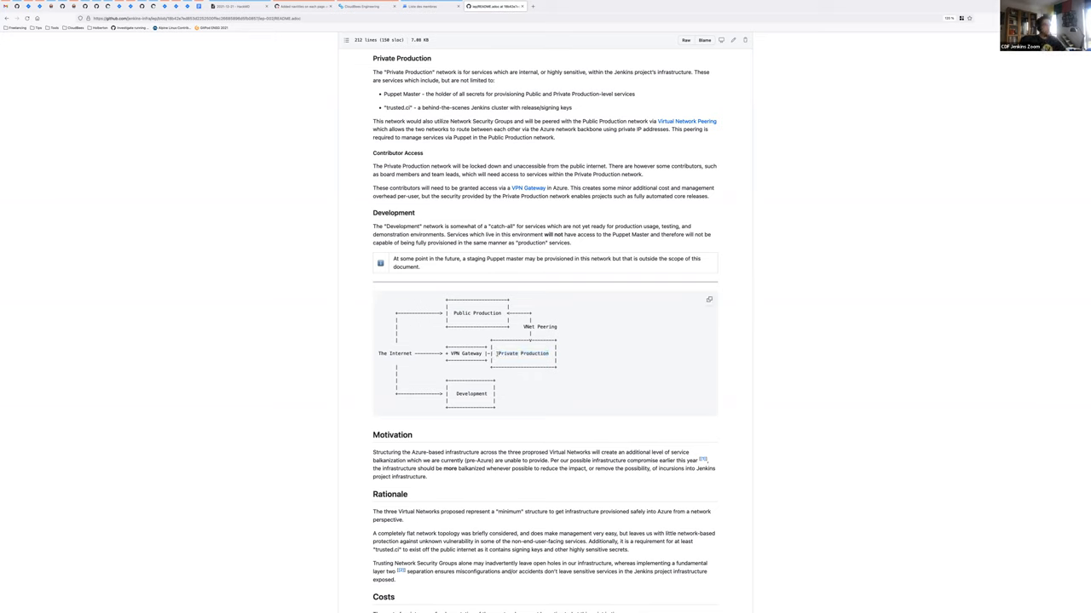
double_click(521, 353)
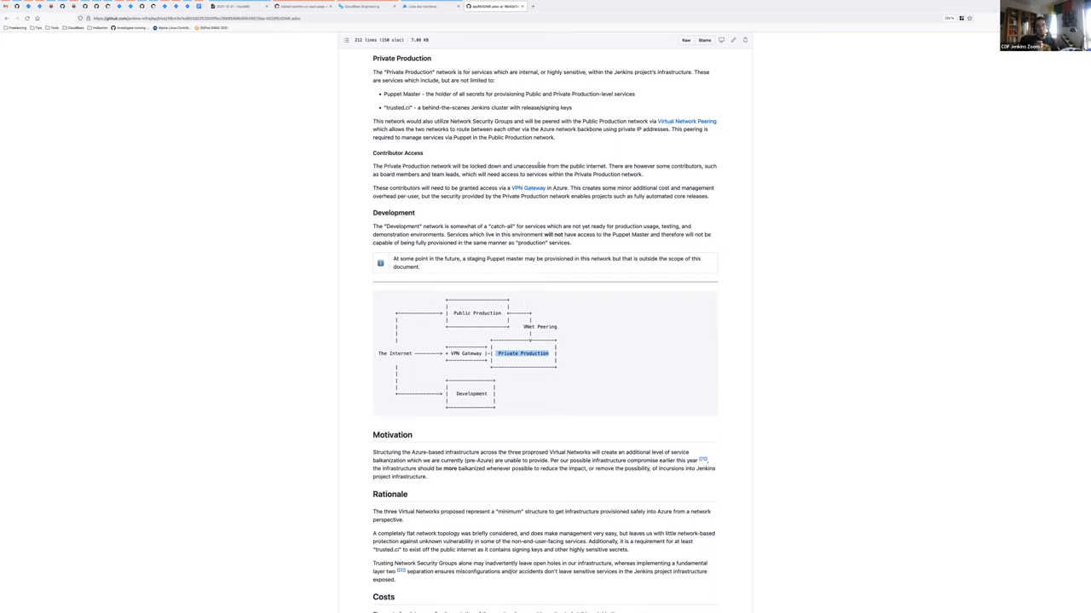
mouse_move(242, 200)
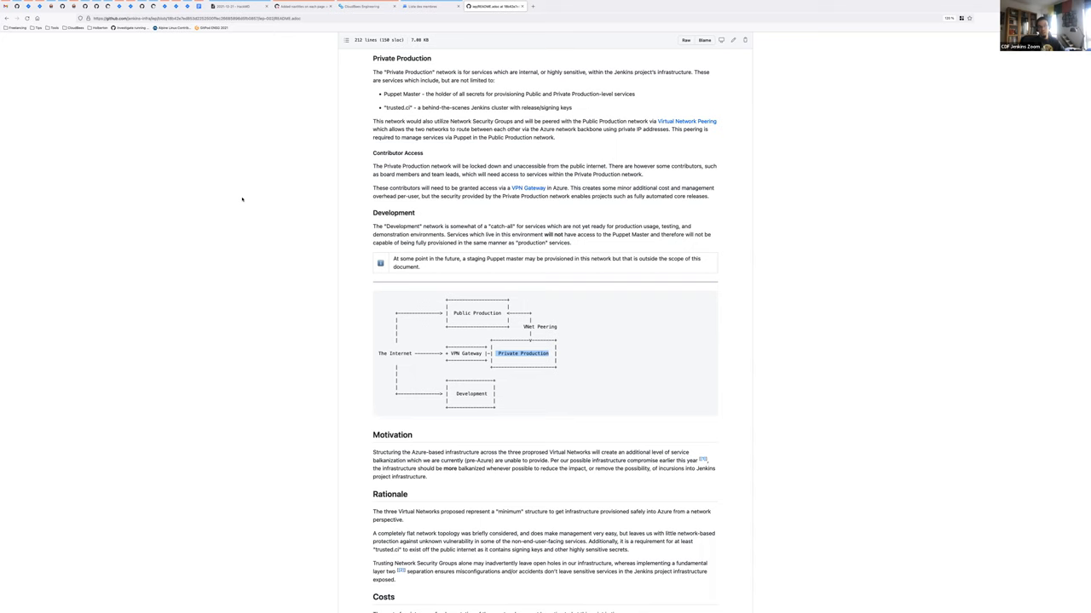
mouse_move(276, 242)
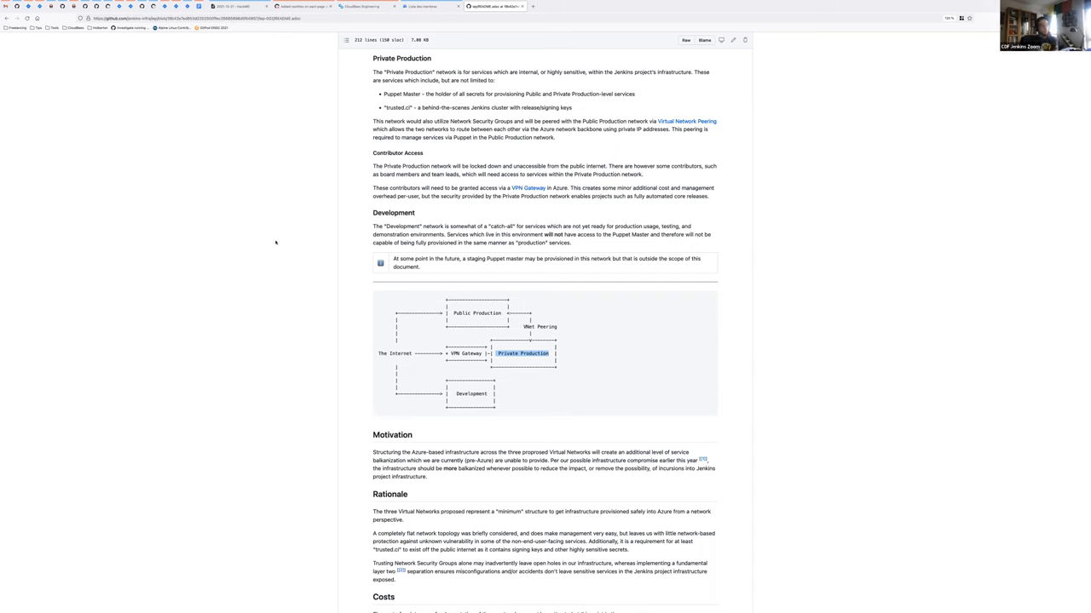
mouse_move(541, 305)
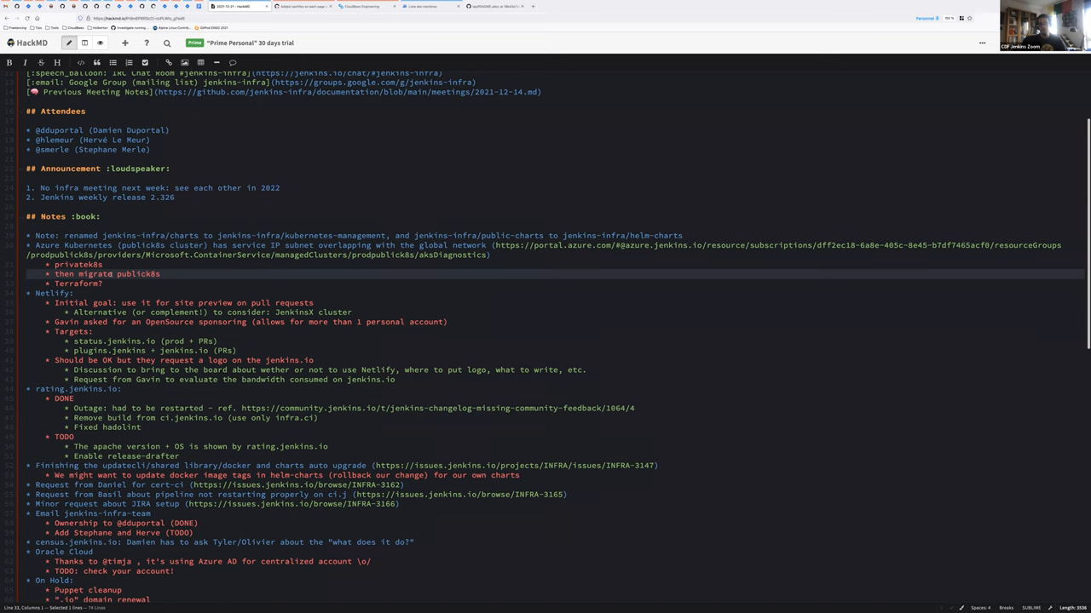
Step: Complete the Azure note with Damien's task to email the mailing list
click(92, 293)
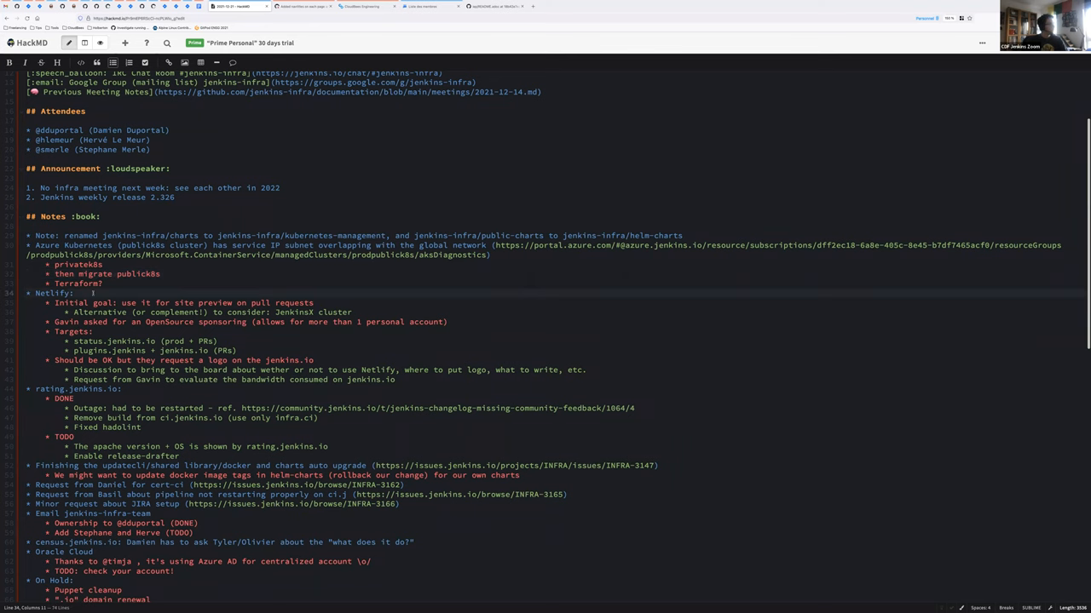
click(77, 293)
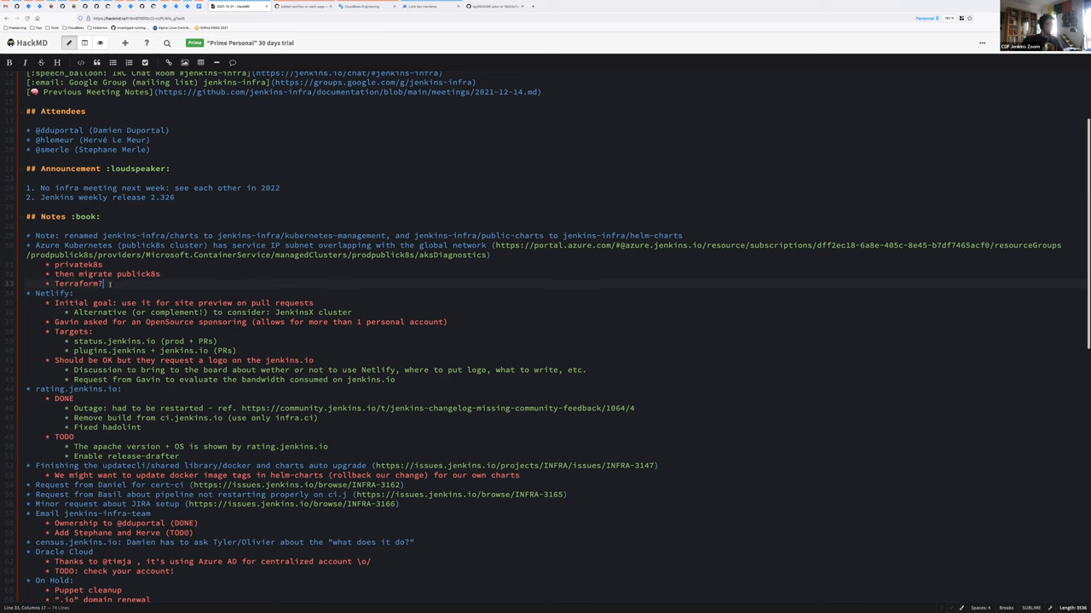
text(Da)
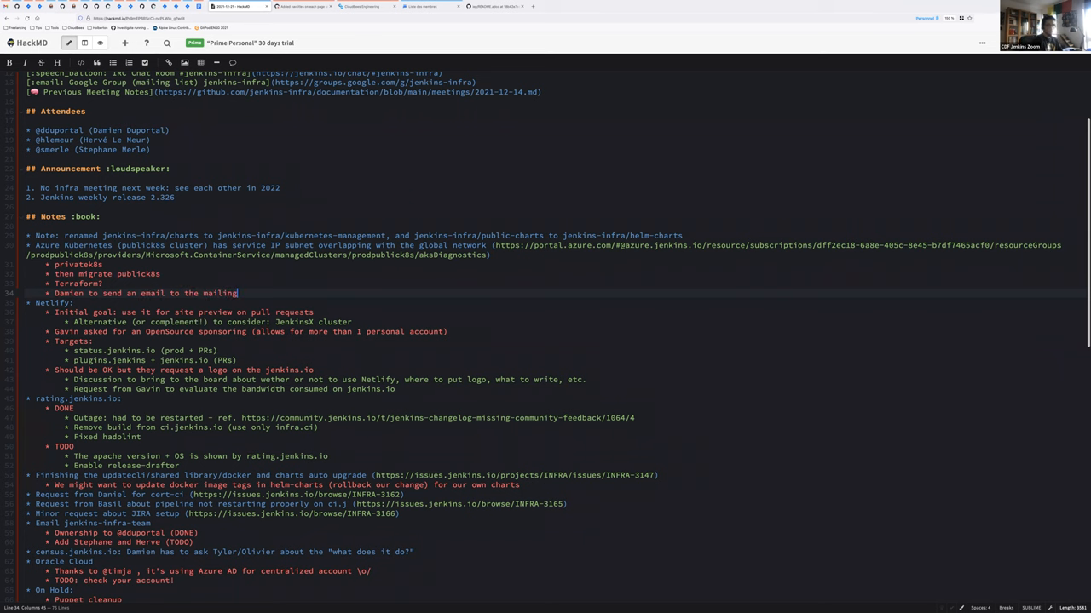
text(list)
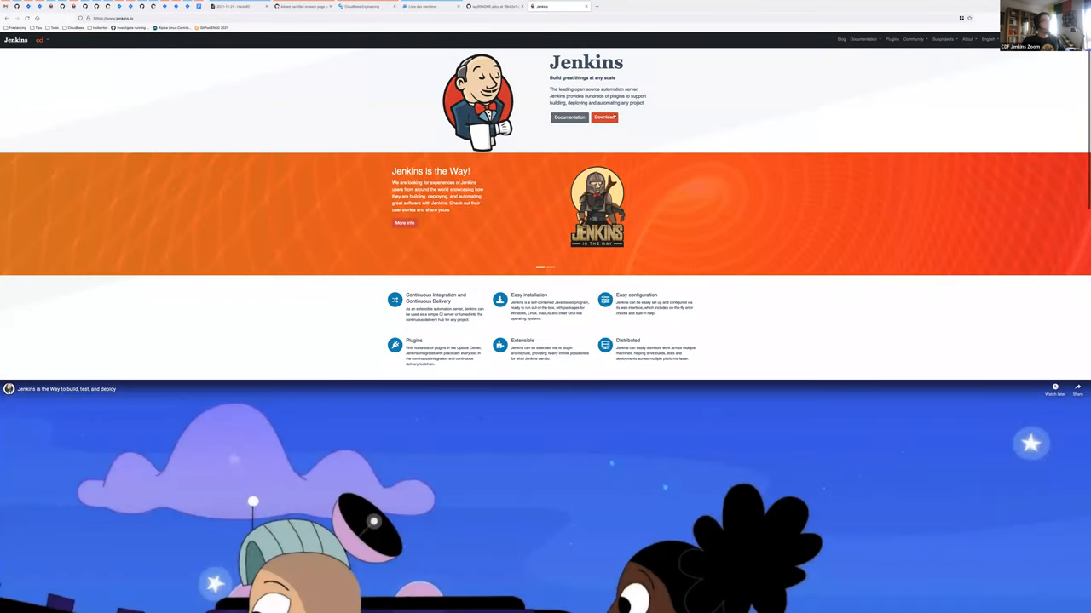
Step: Look through the Jenkins download page and LTS changelog, then return to the HackMD notes
click(603, 116)
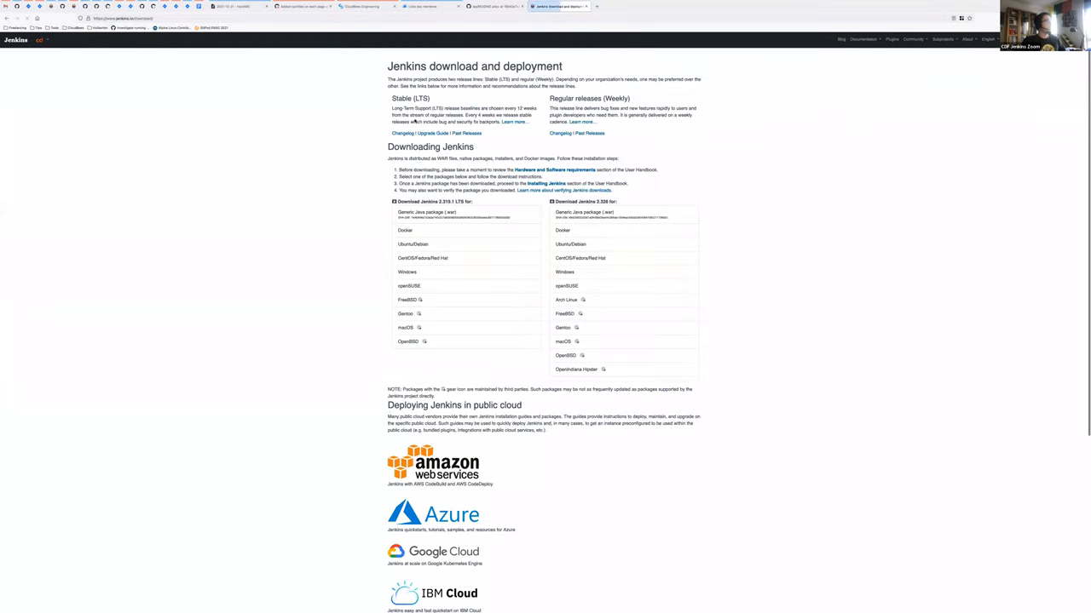
click(403, 133)
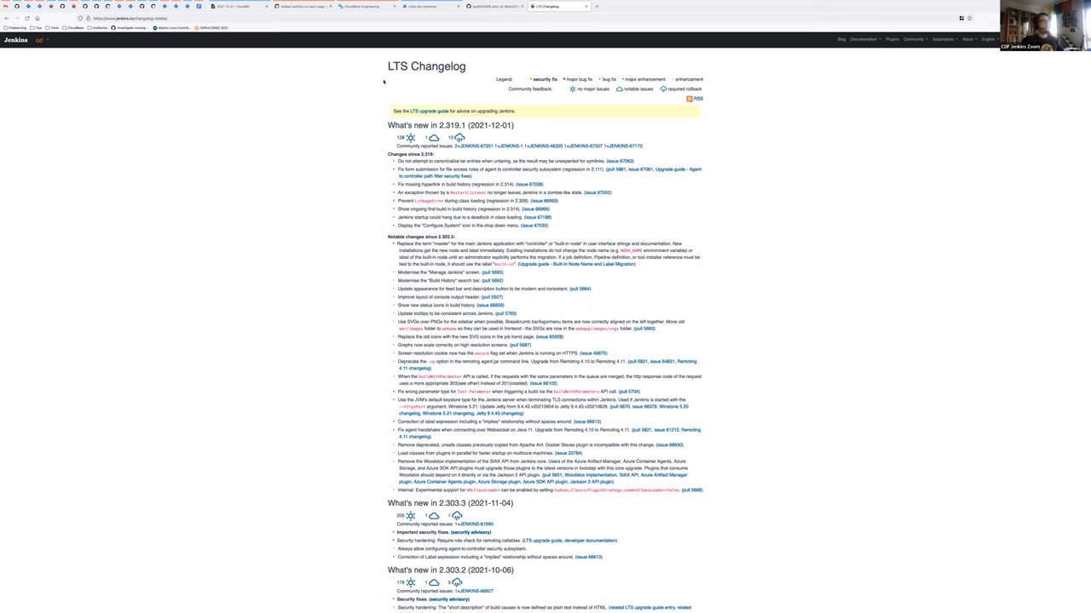
click(235, 7)
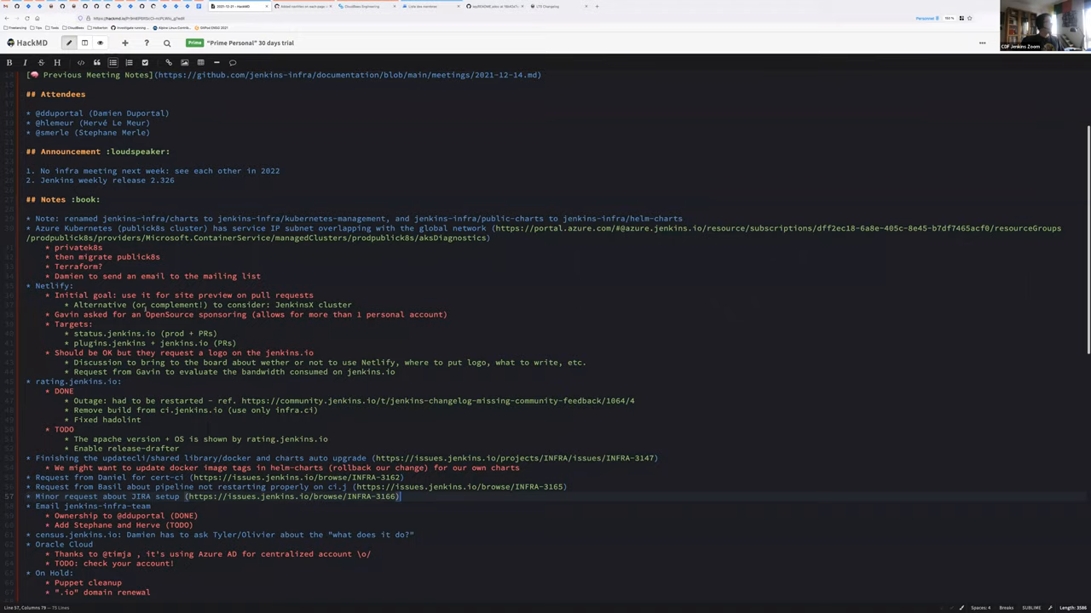
scroll(down, 3)
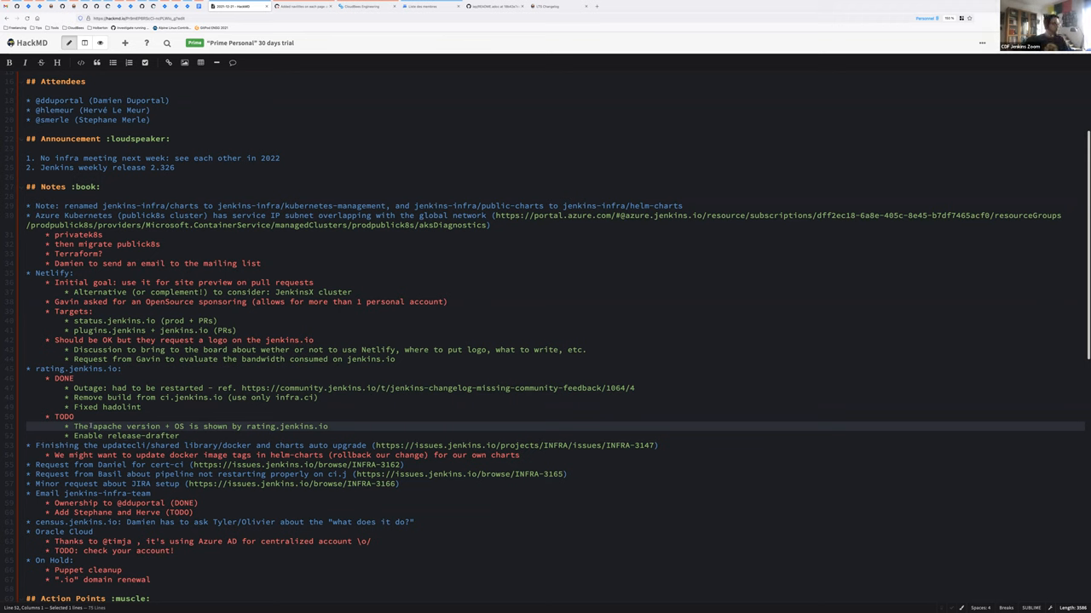
double_click(105, 426)
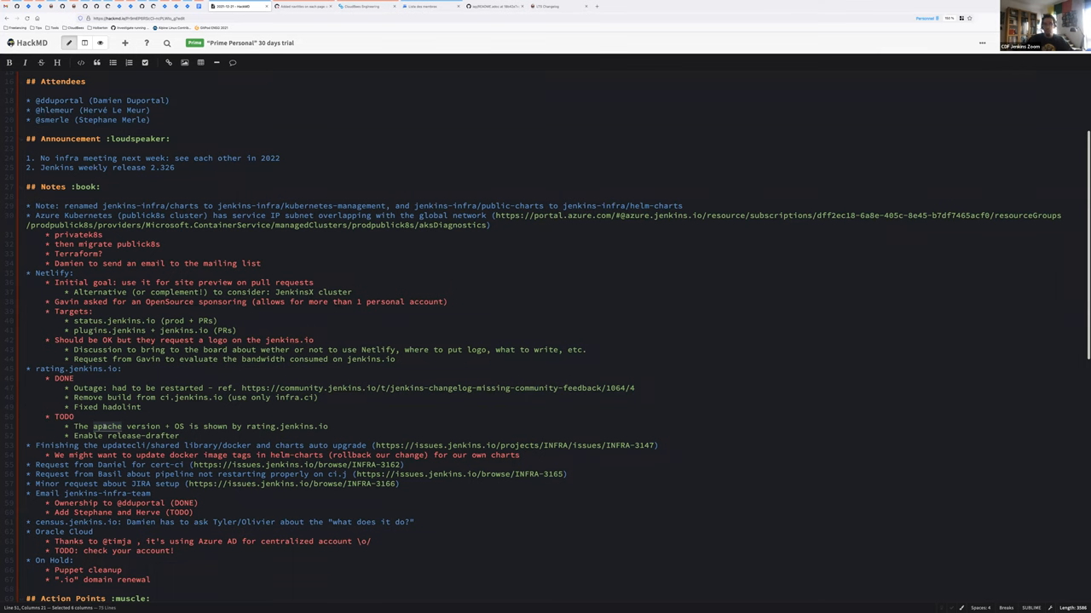
scroll(down, 3)
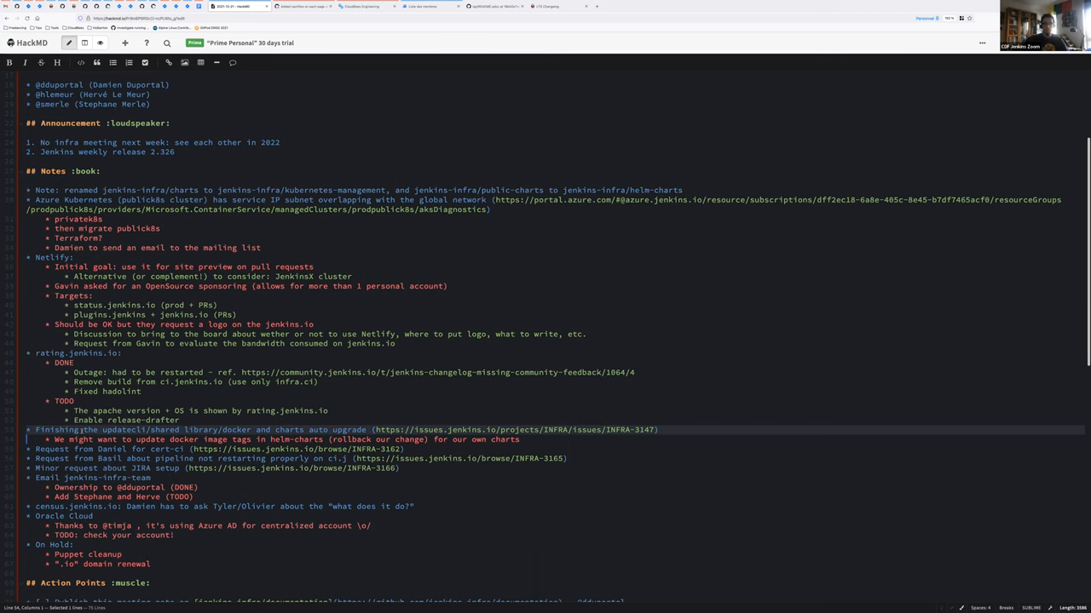
scroll(down, 3)
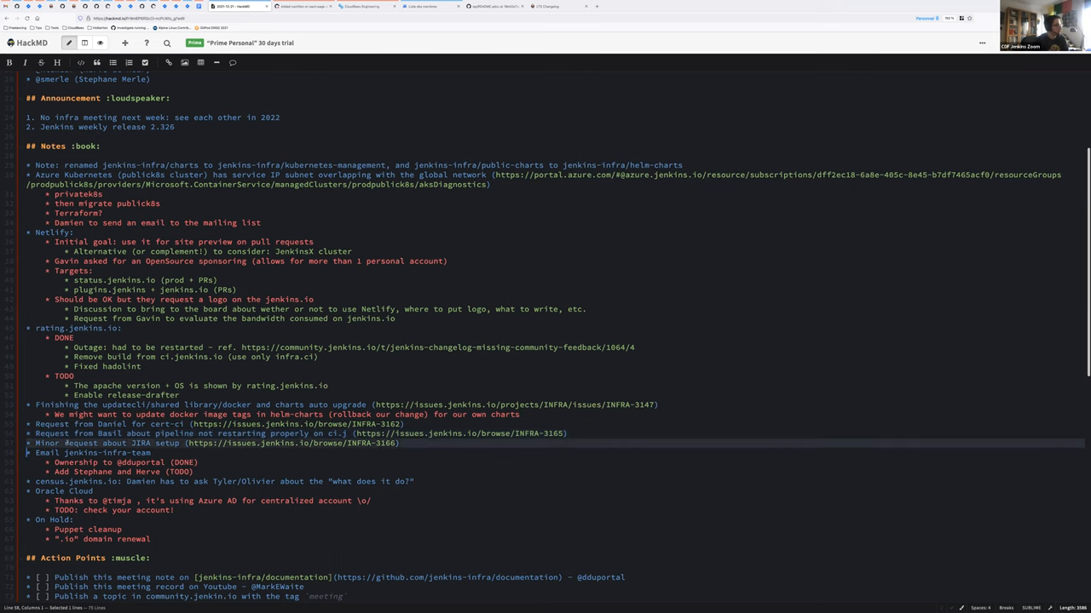
double_click(80, 443)
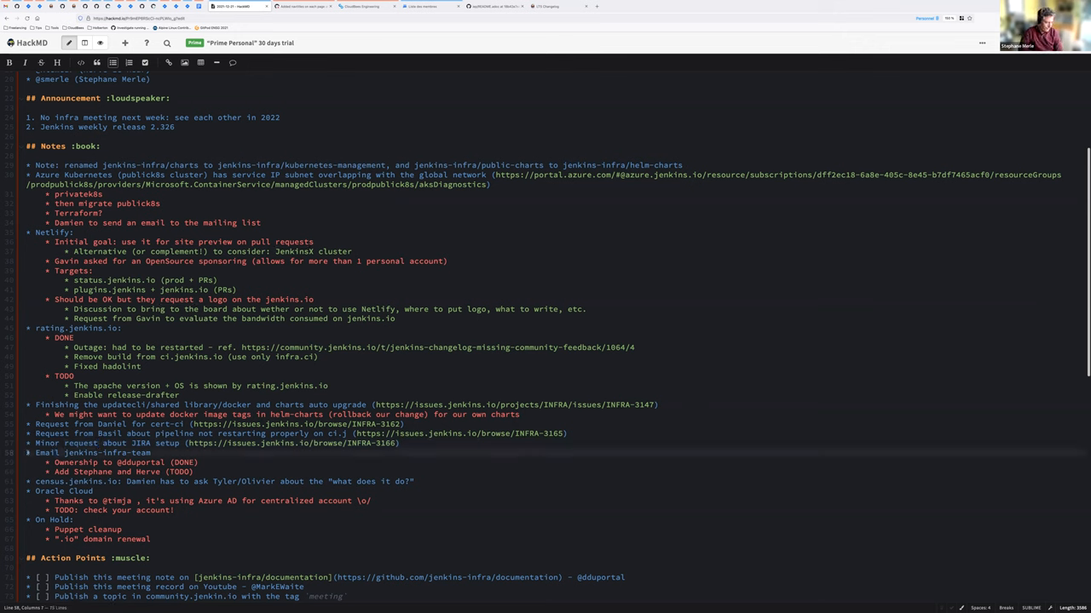
drag(34, 453, 201, 472)
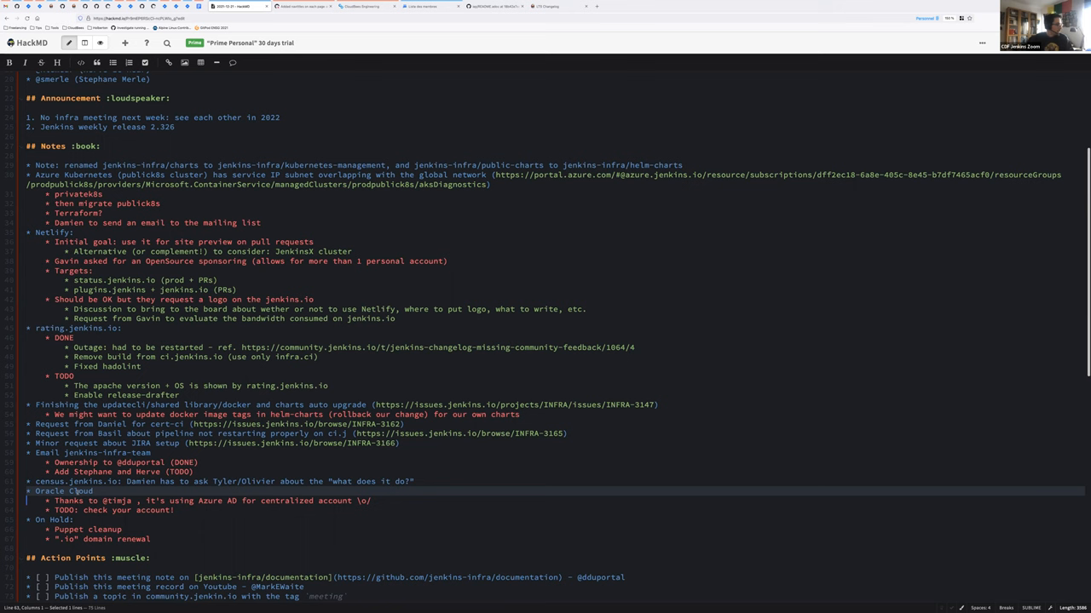
scroll(down, 3)
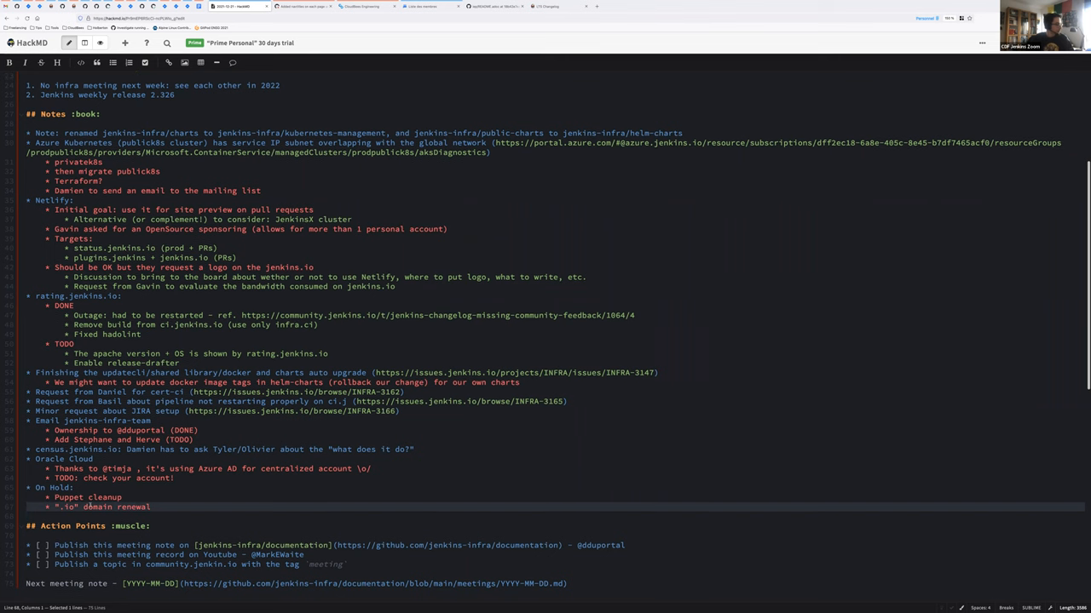
scroll(down, 3)
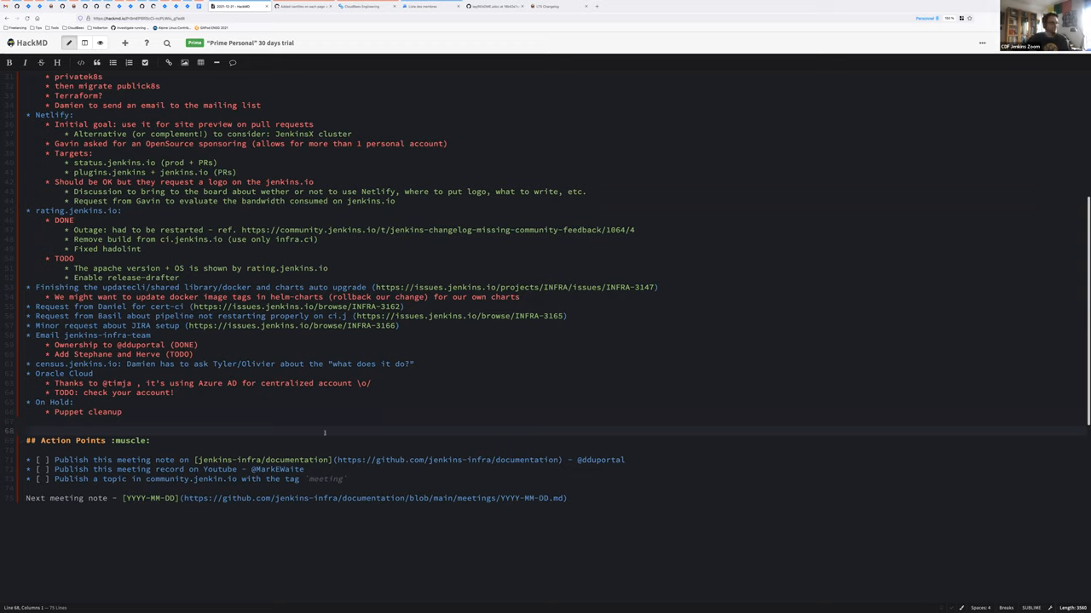
mouse_move(1029, 249)
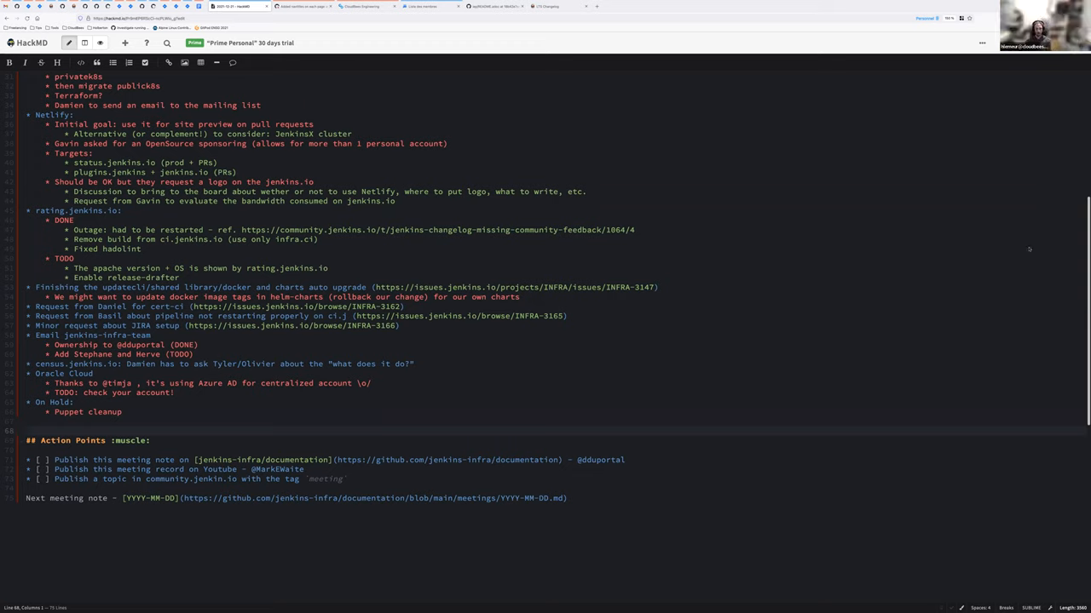